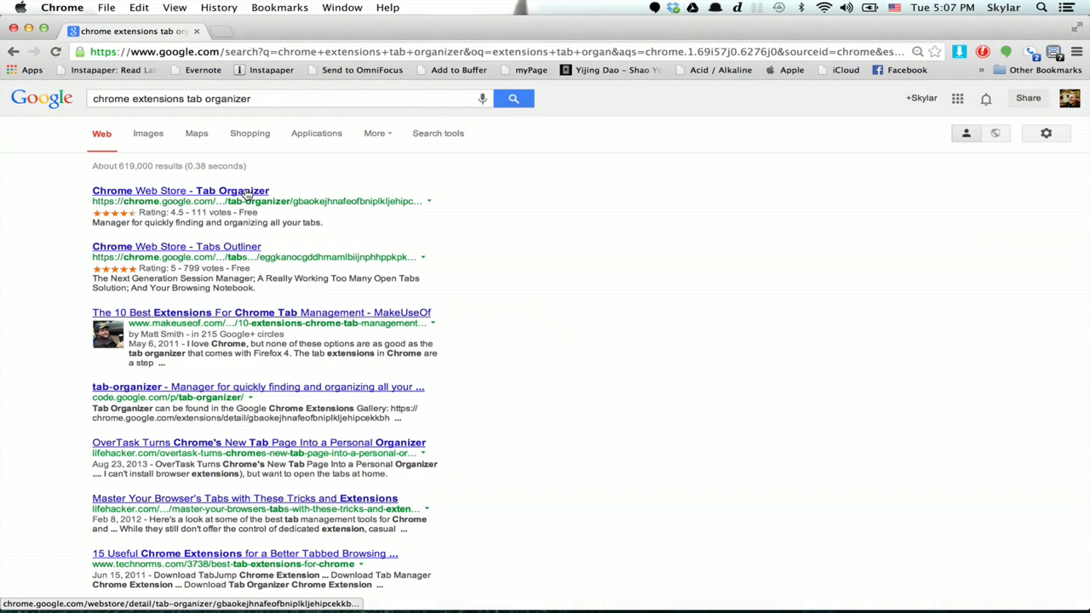
- Open the Tab Organizer listing from the Chrome Web Store search result
click(181, 191)
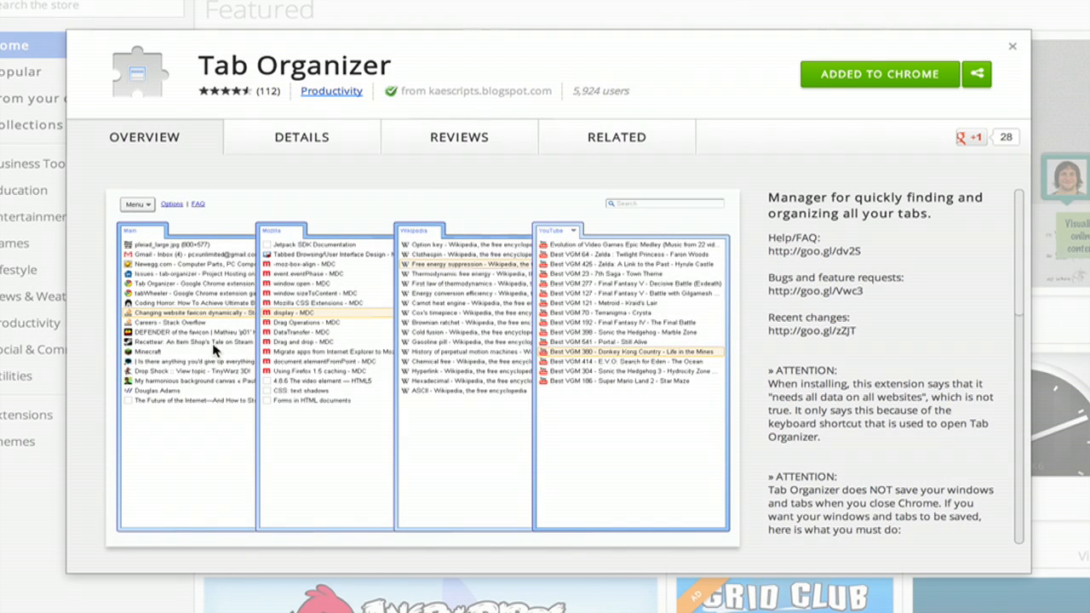
mouse_move(555, 332)
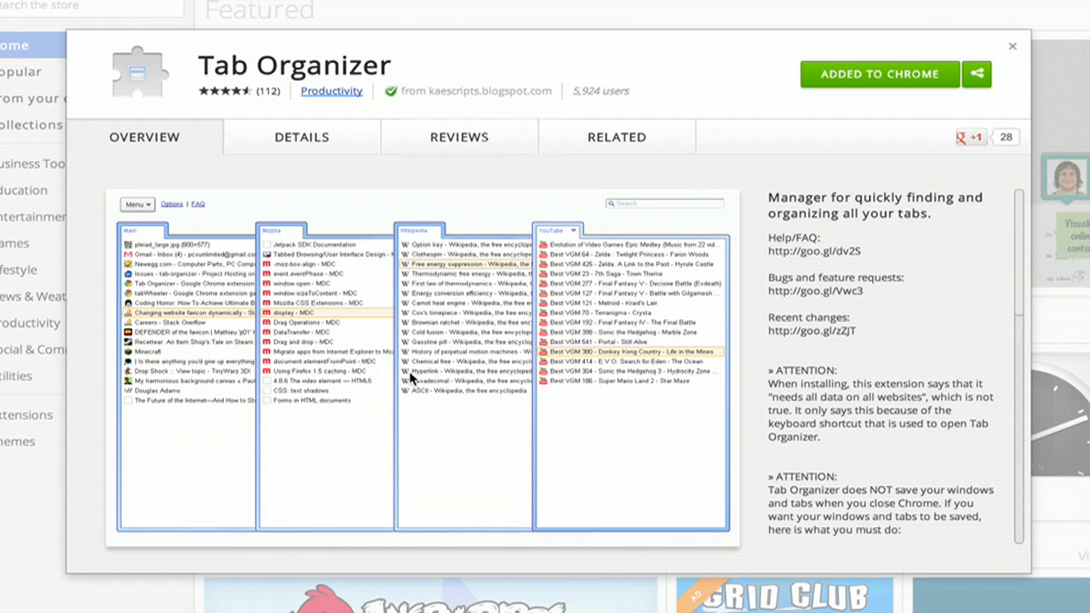
scroll(down, 3)
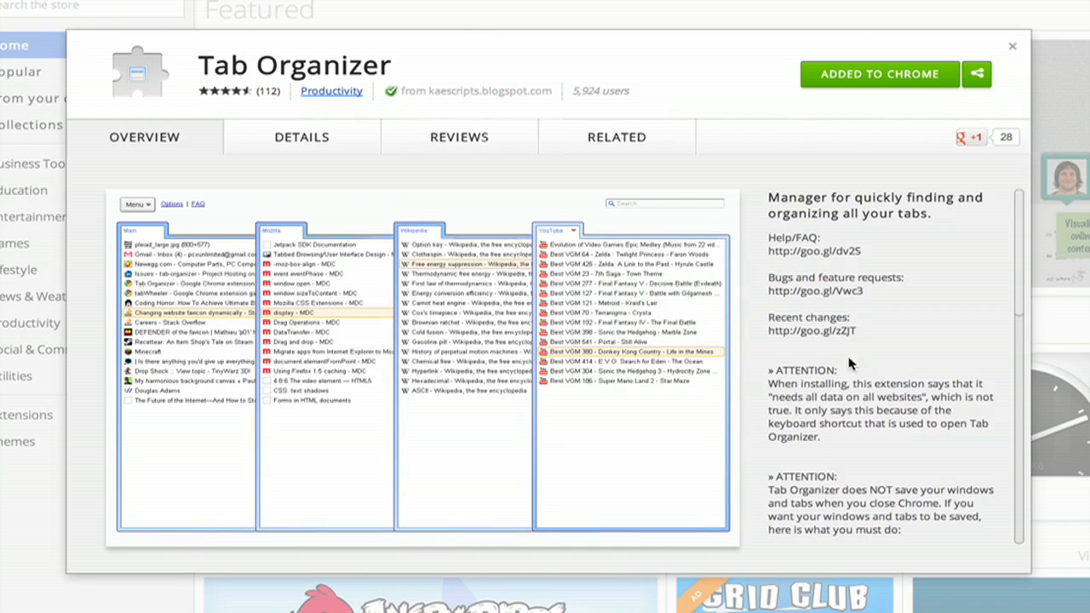
mouse_move(453, 361)
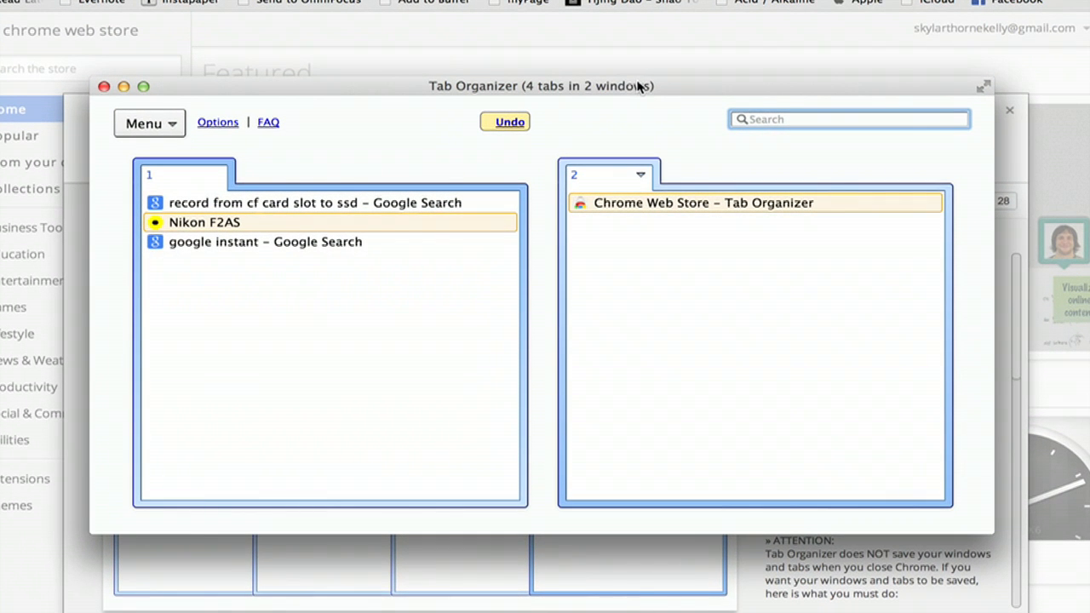
mouse_move(463, 126)
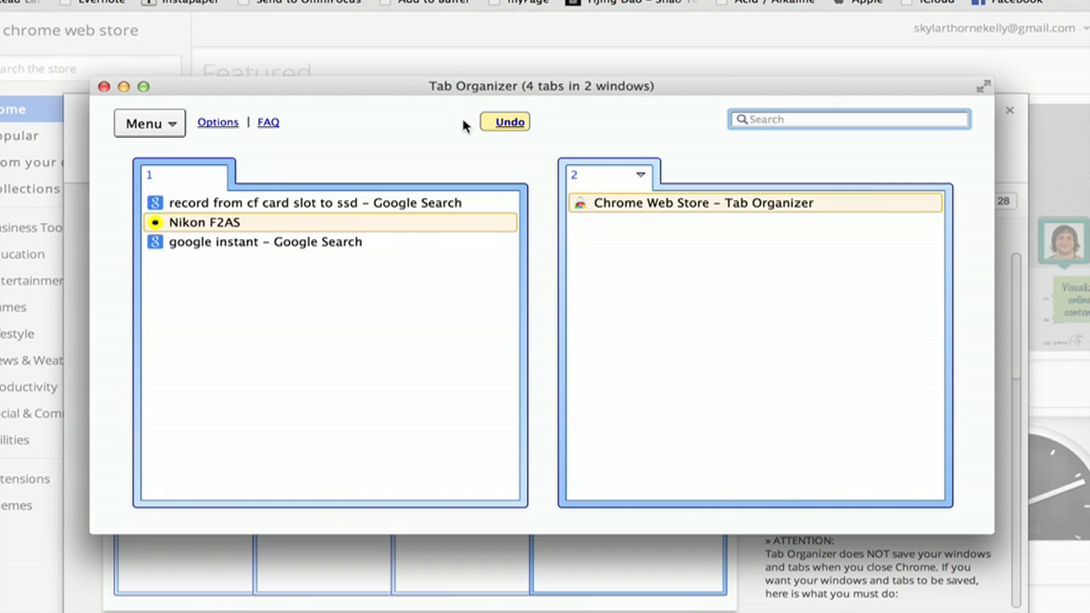
mouse_move(530, 98)
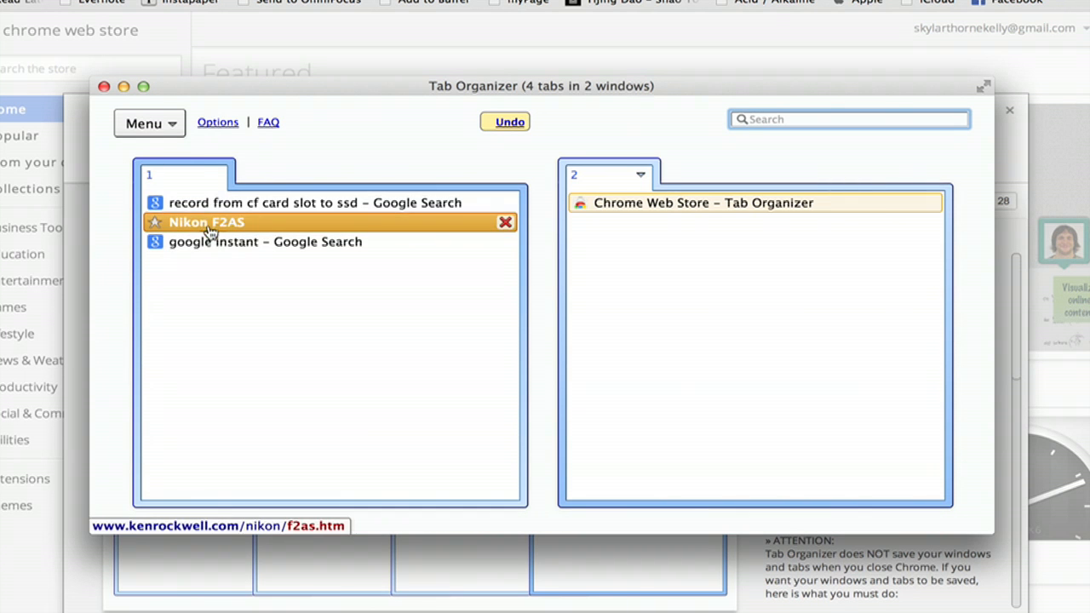
mouse_move(644, 213)
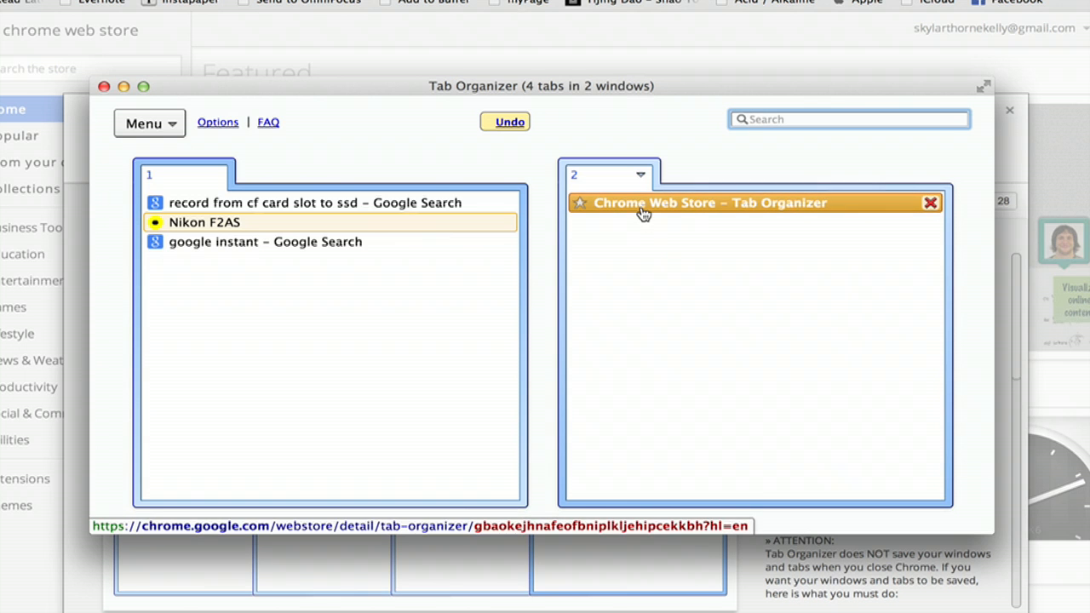
mouse_move(661, 206)
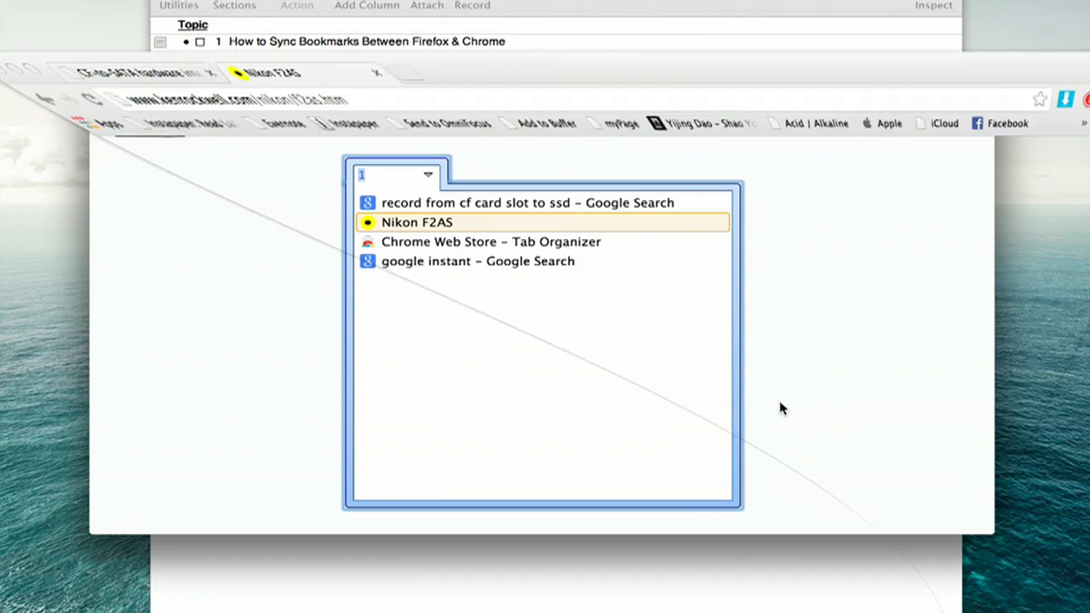
- Move the Chrome Web Store tab into window 1 so all four tabs share one window
click(412, 221)
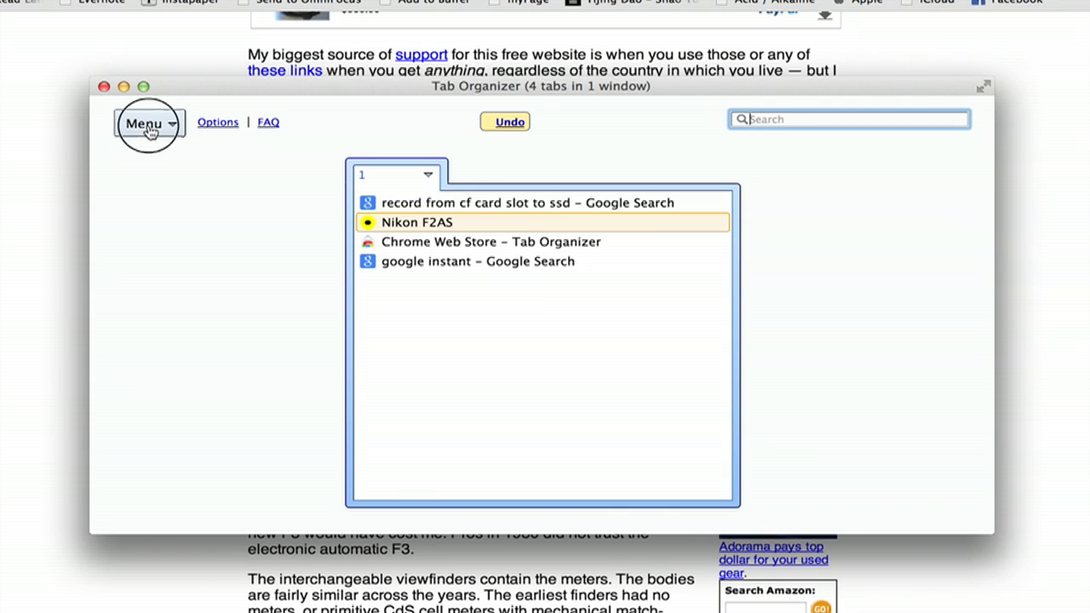
- Show the Menu's sort choices for tabs and windows
click(147, 122)
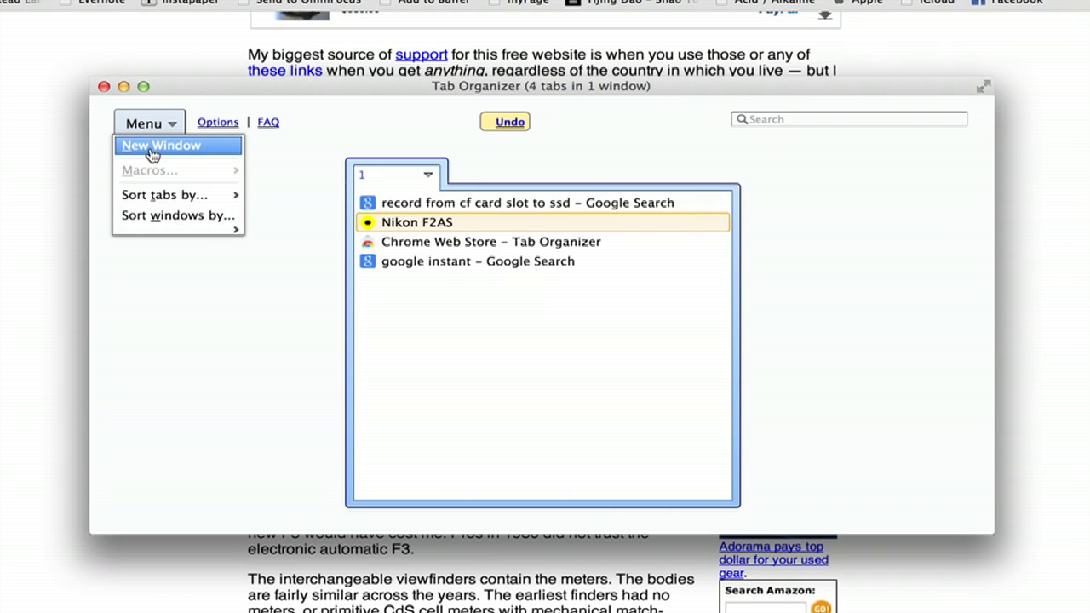
mouse_move(151, 201)
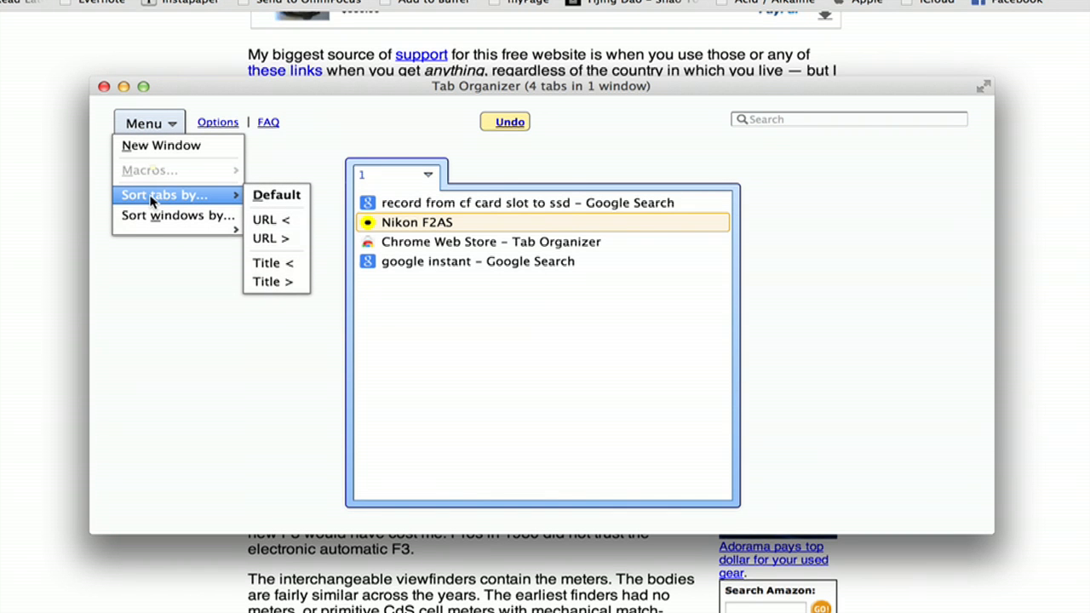
mouse_move(174, 214)
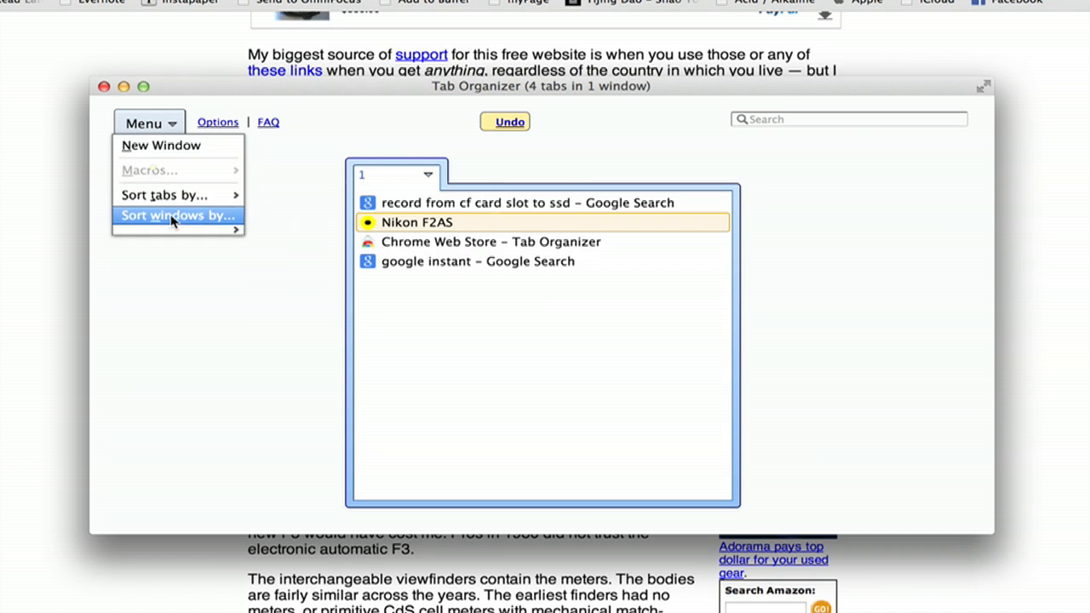